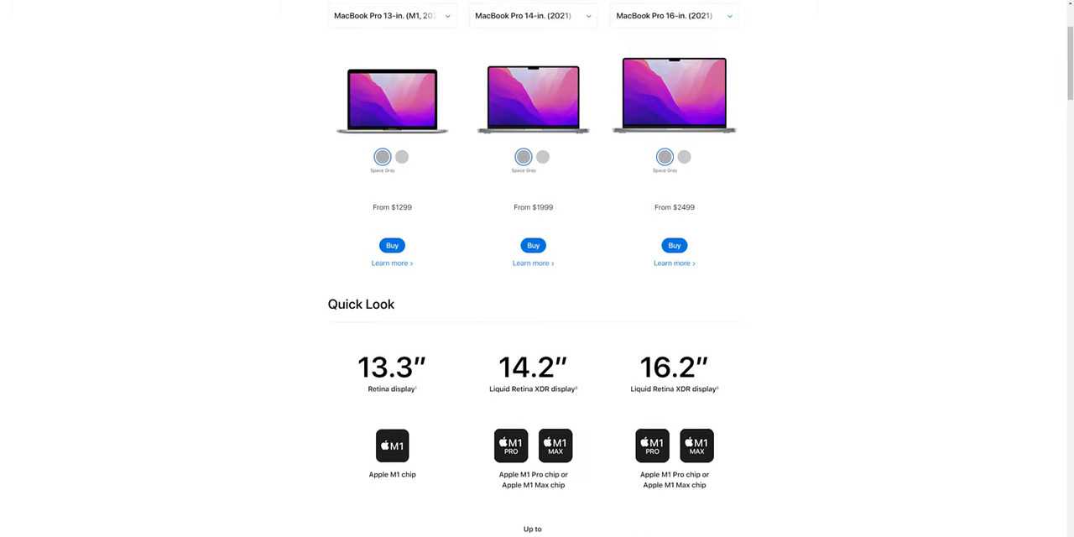
scroll(down, 3)
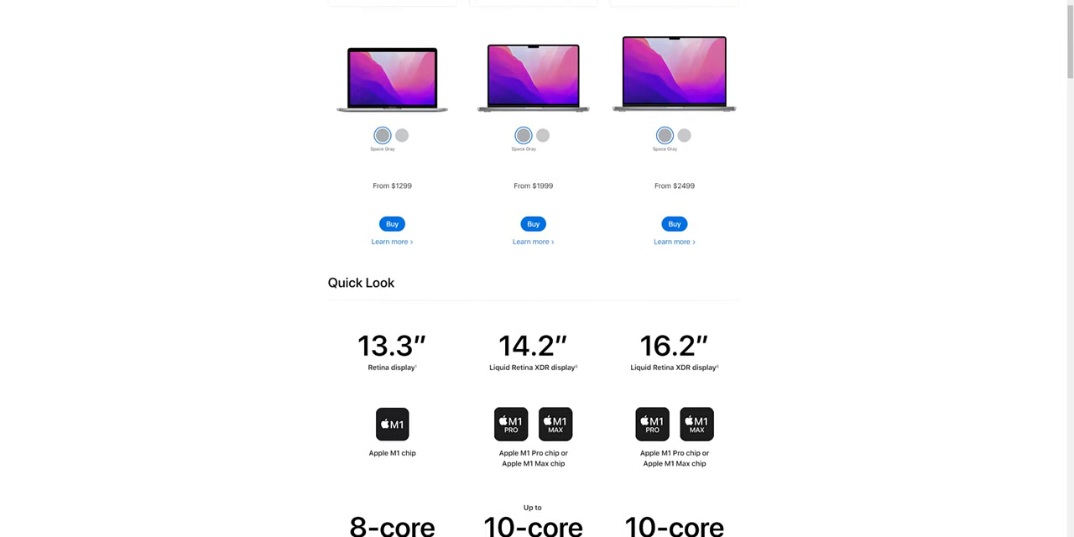
scroll(down, 3)
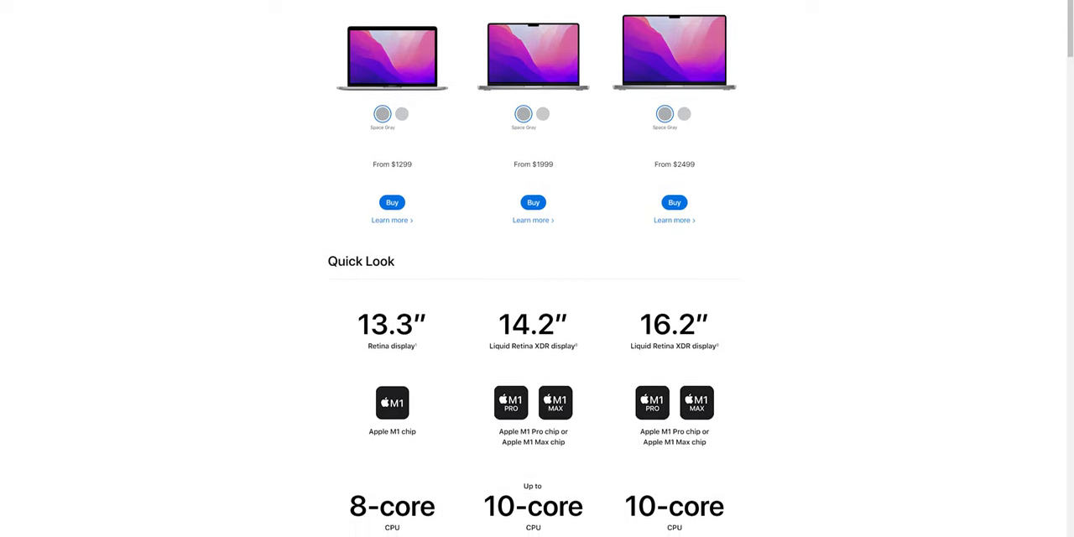